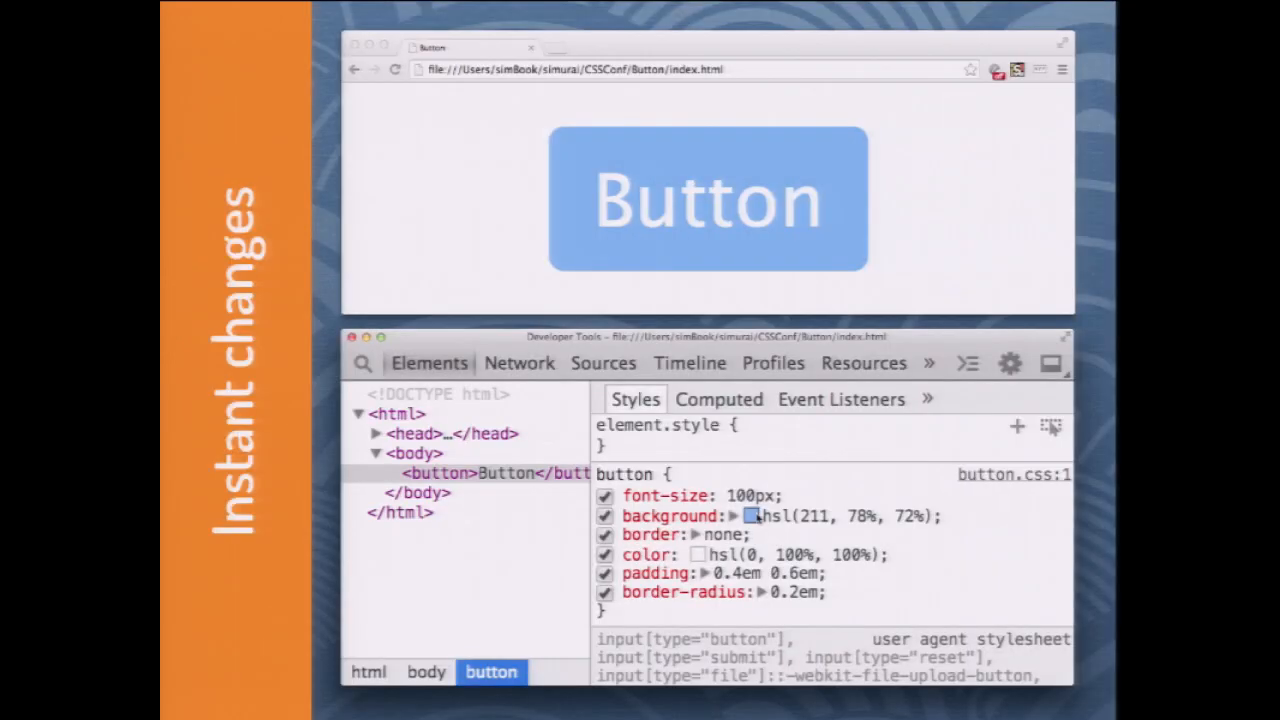
Shift the button background hue from light blue to green, landing on hsl(110, 52%, 64%).
{"action": "left_click", "coordinate": [748, 516]}
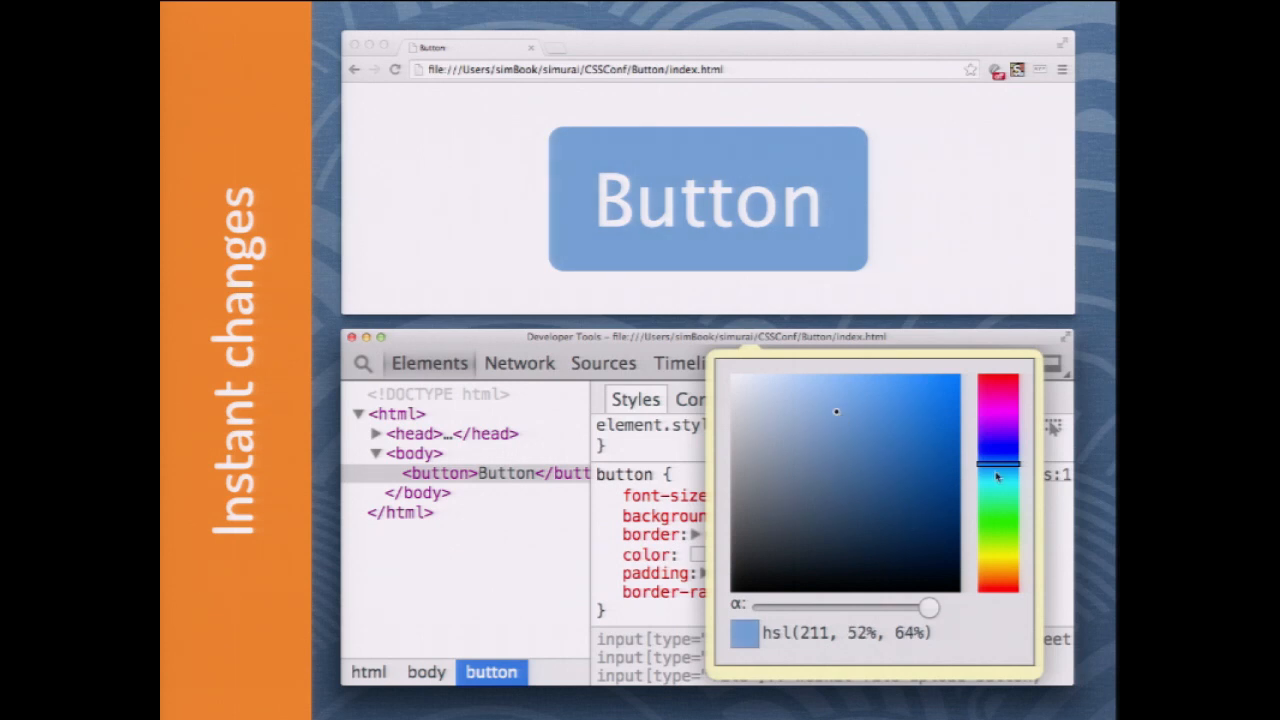
{"action": "left_click_drag", "start_coordinate": [998, 464], "coordinate": [998, 528]}
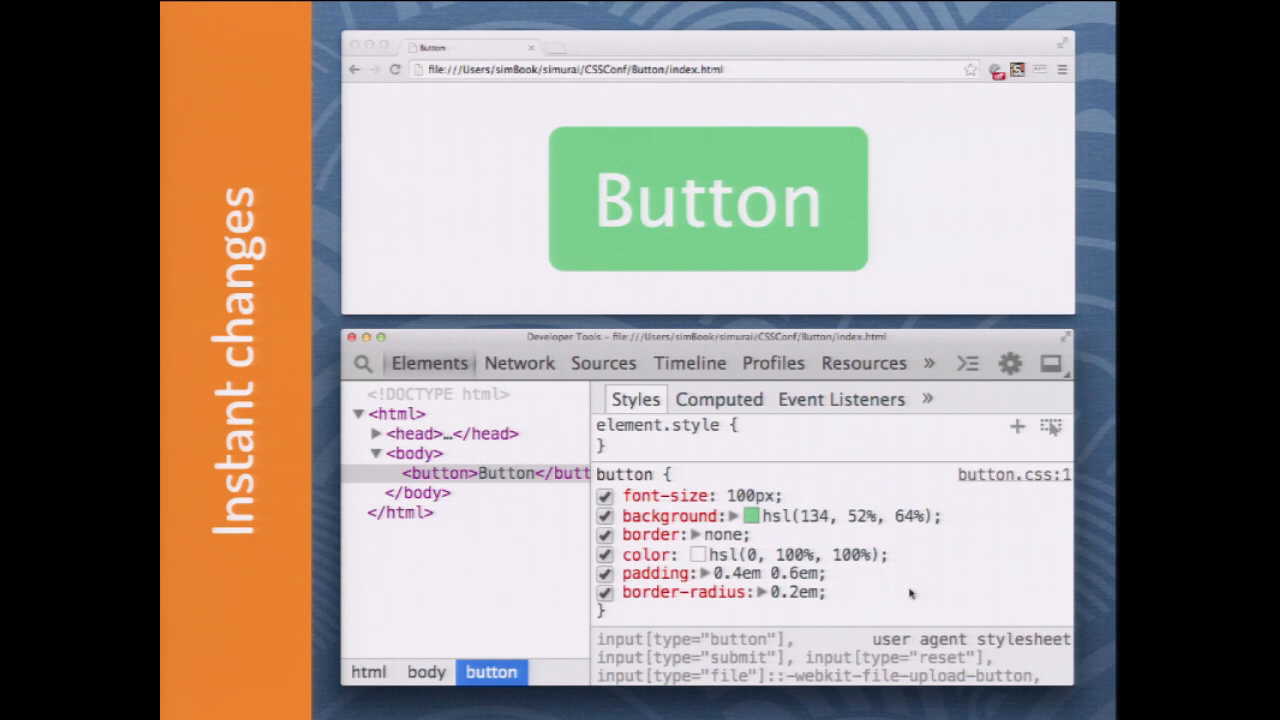
{"action": "left_click", "coordinate": [756, 516]}
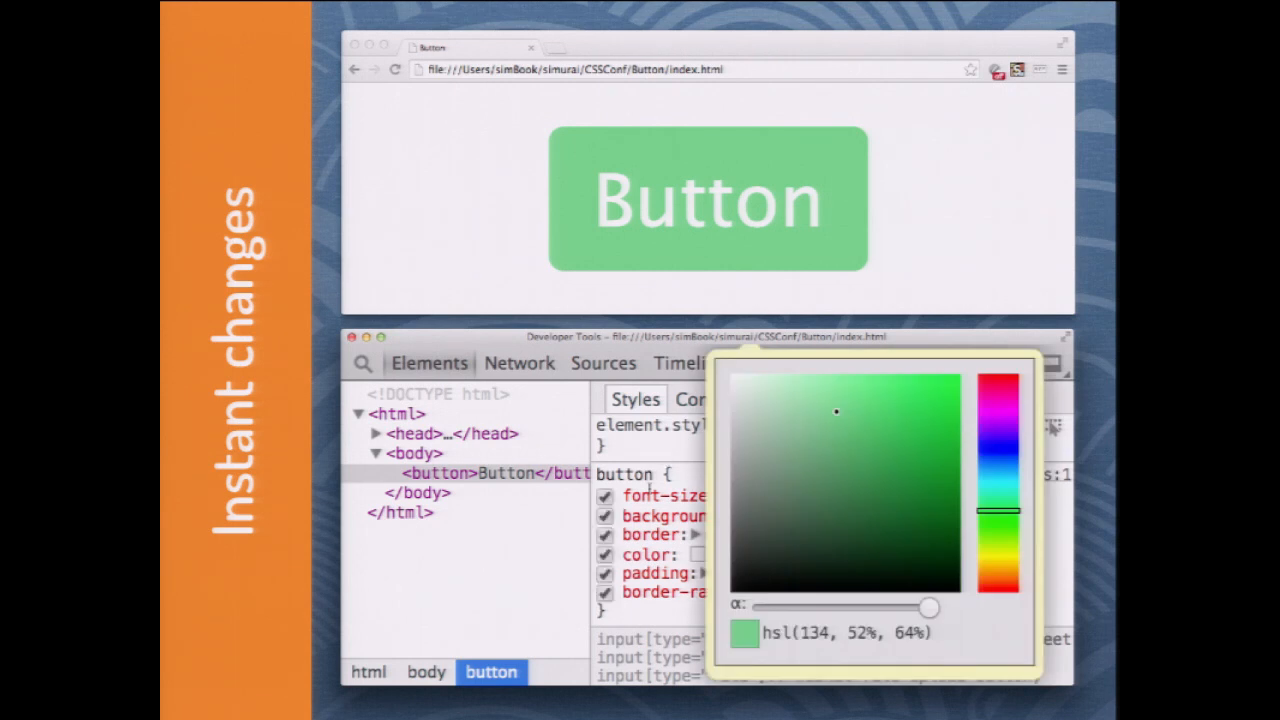
{"action": "left_click_drag", "start_coordinate": [996, 512], "coordinate": [996, 530]}
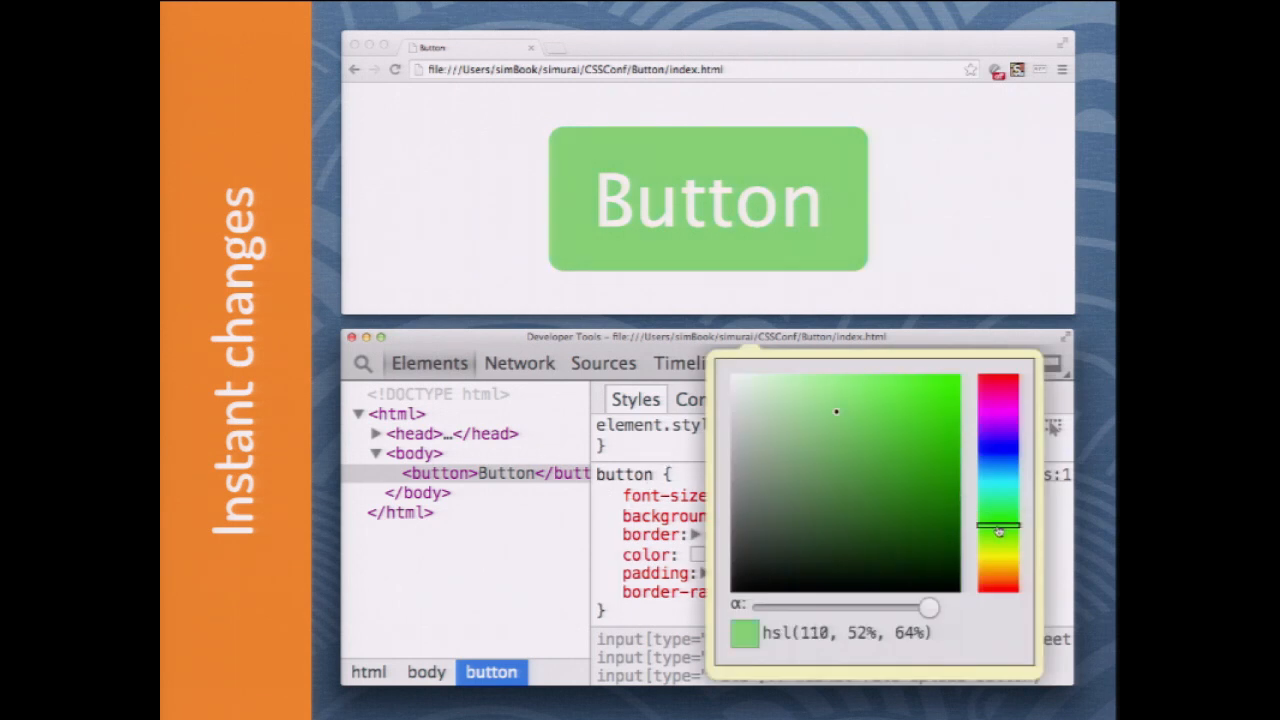